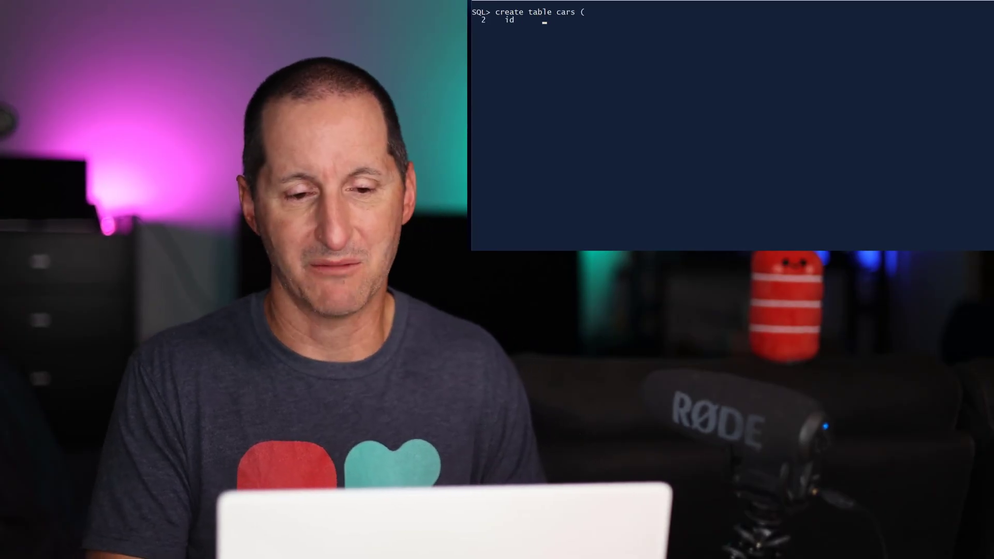
text(number,)
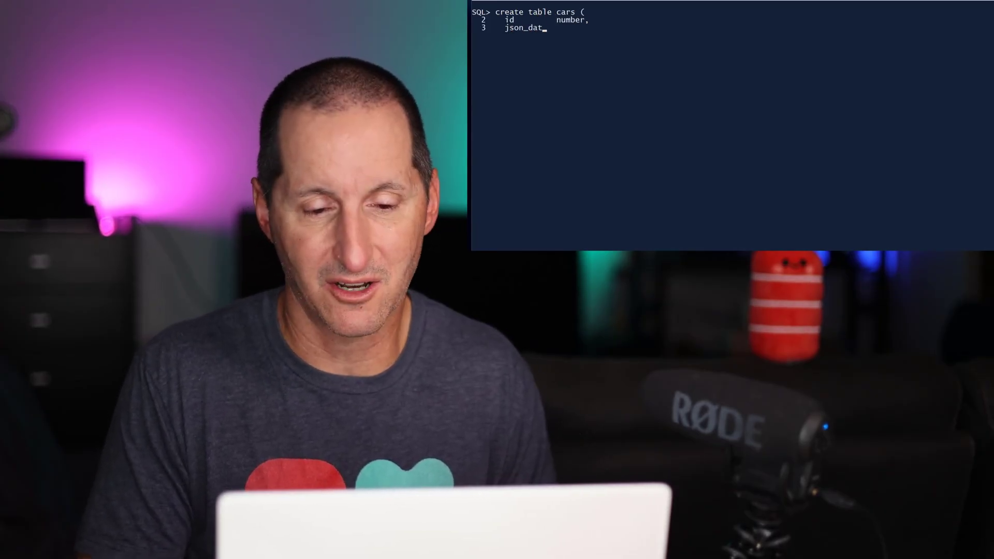
text(a json)
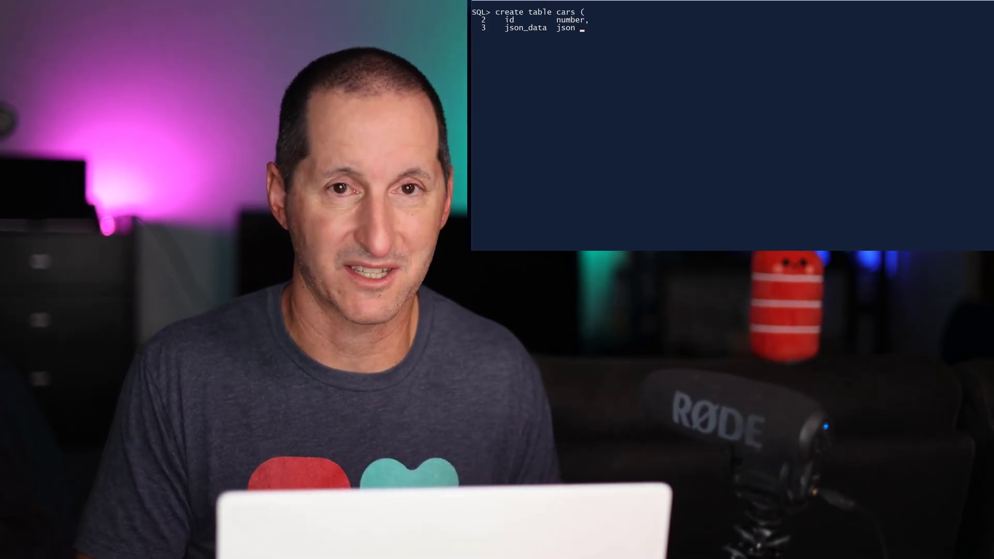
text(validate '{)
text("properties" : {"model"    : {"type"      :)
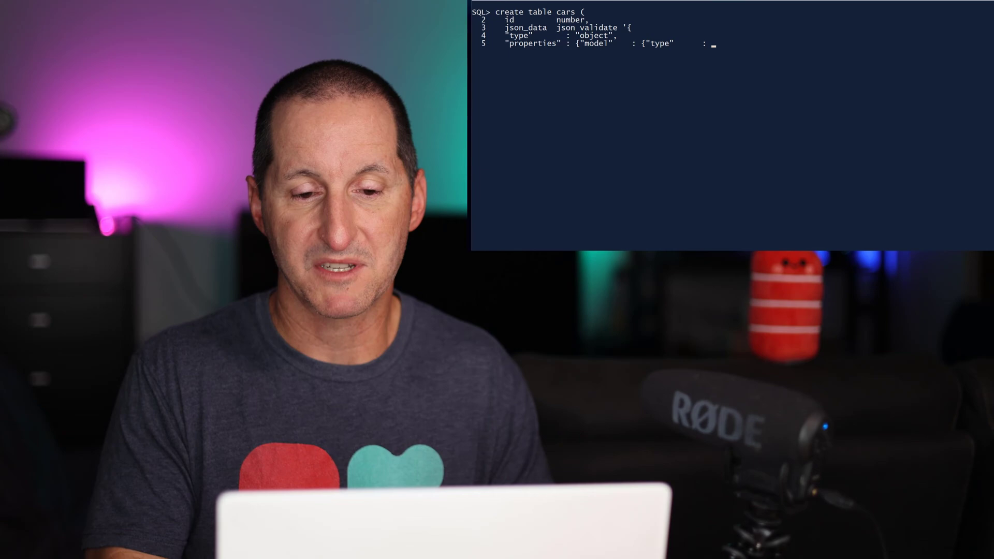
text("string",)
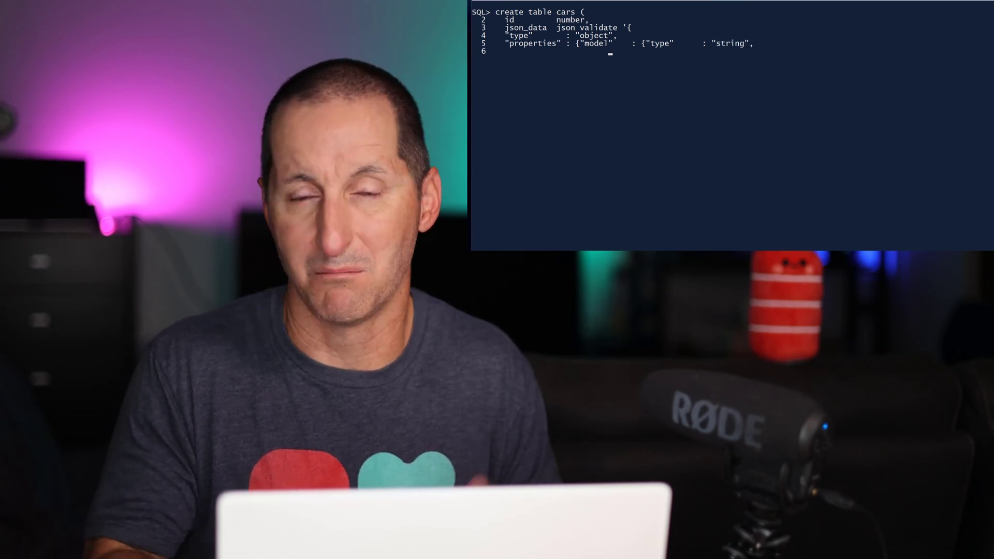
text("minLength" : 1,)
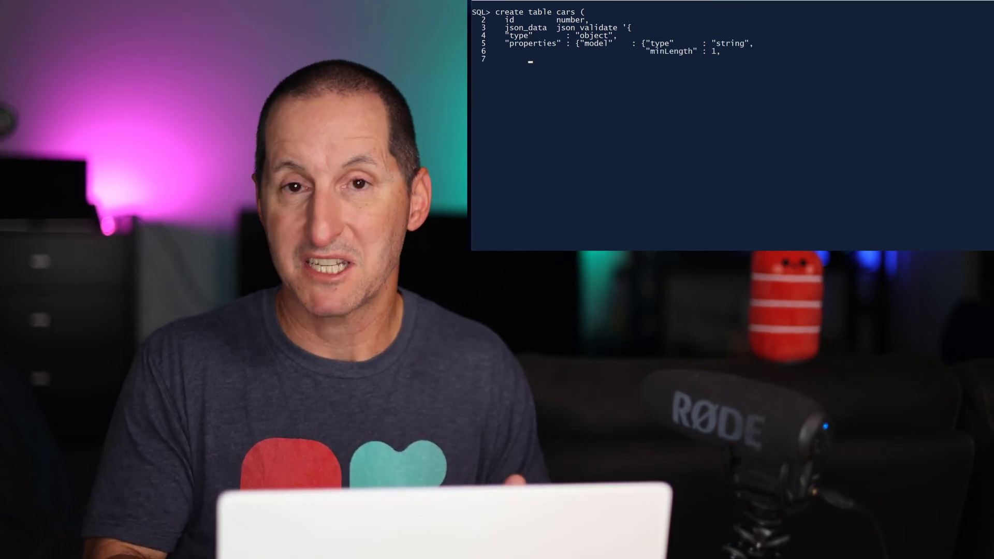
text("maxLength" : 10})
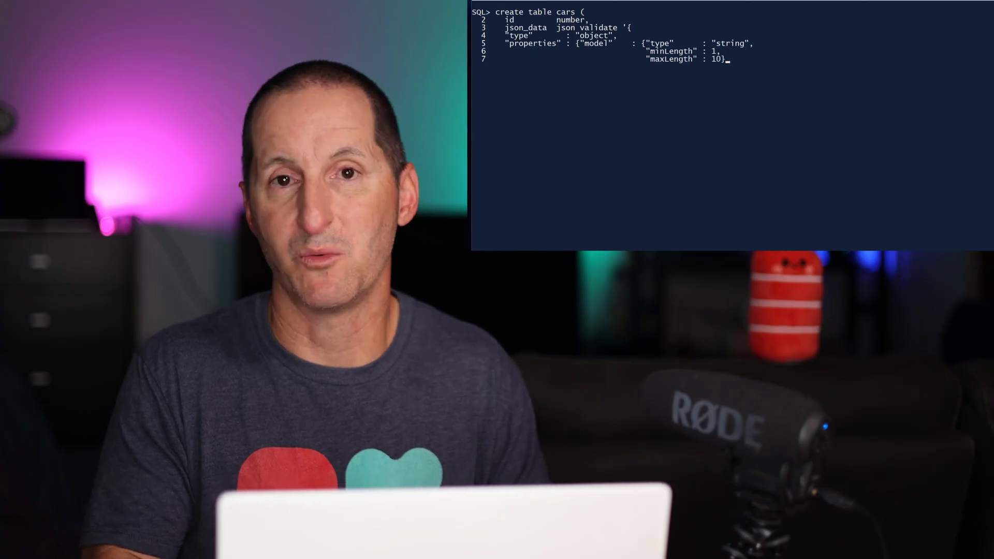
text("year" : {"type"      : "number",)
text("minimum"   : 1970,)
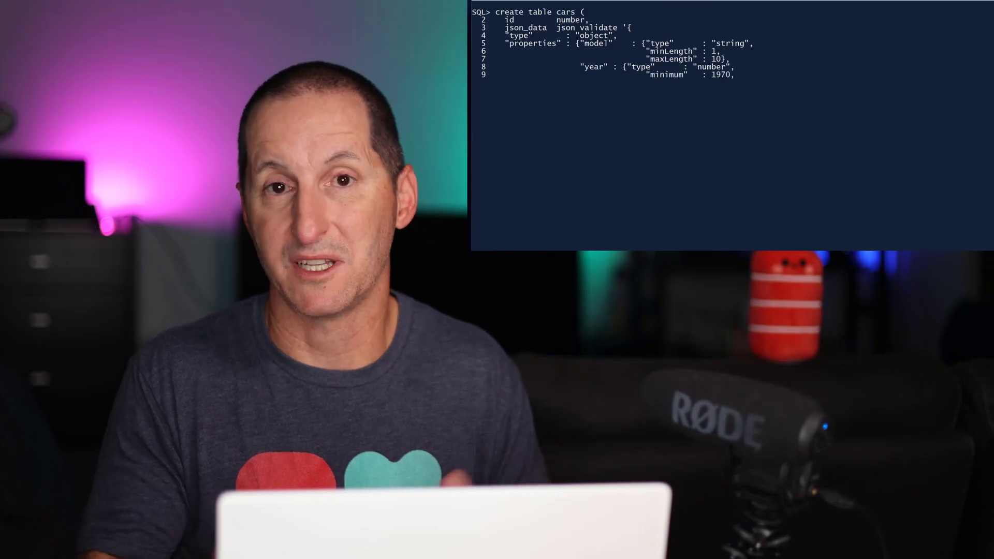
text("maximum"   : 2023}},)
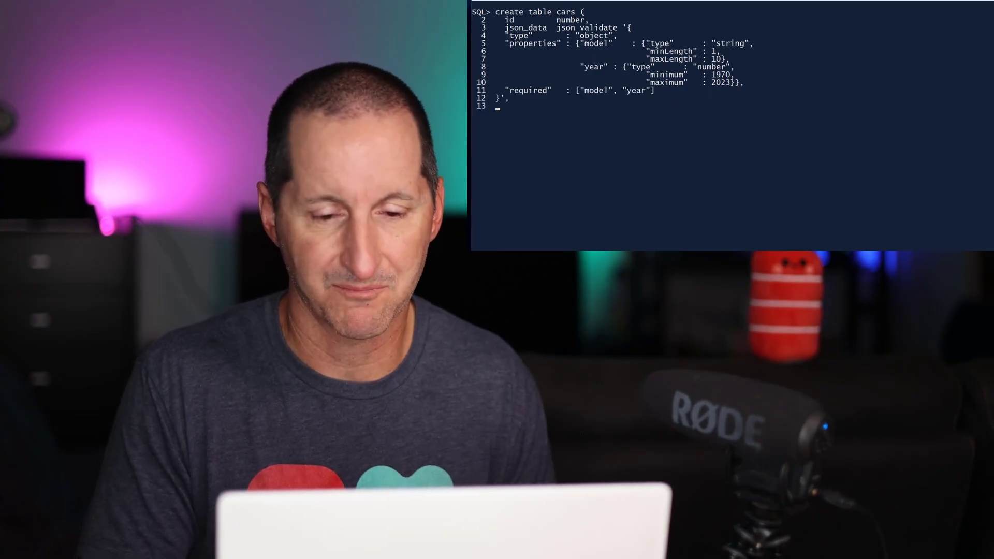
text(constraint cars_pk primary key (id))
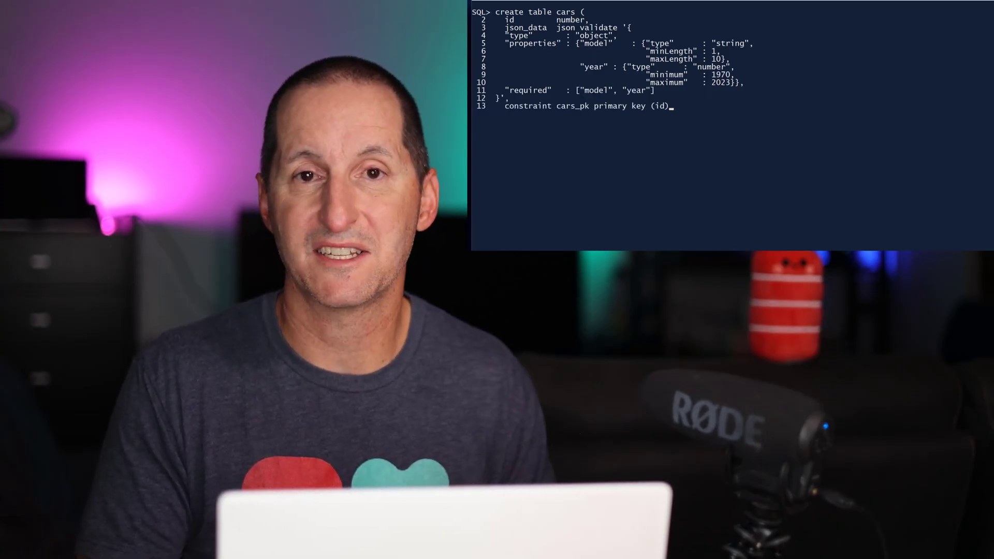